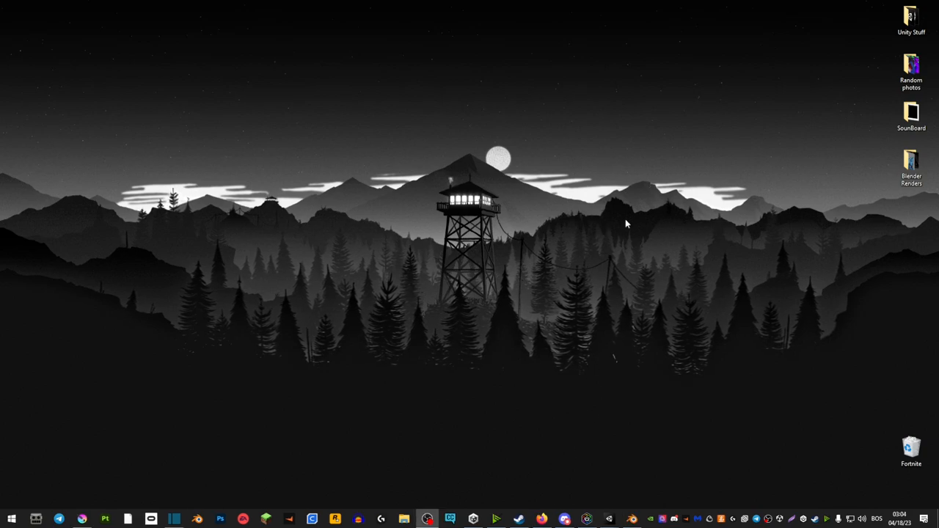
mouse_move(450, 125)
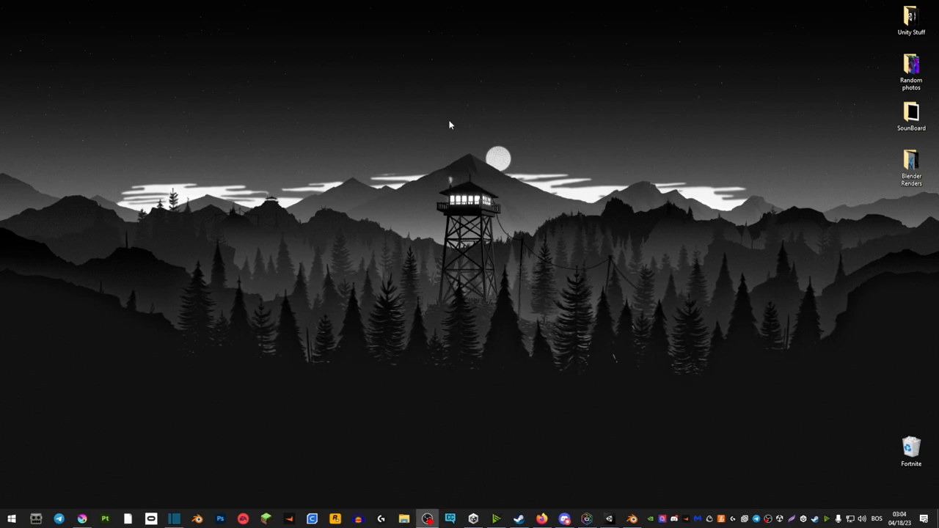
mouse_move(377, 241)
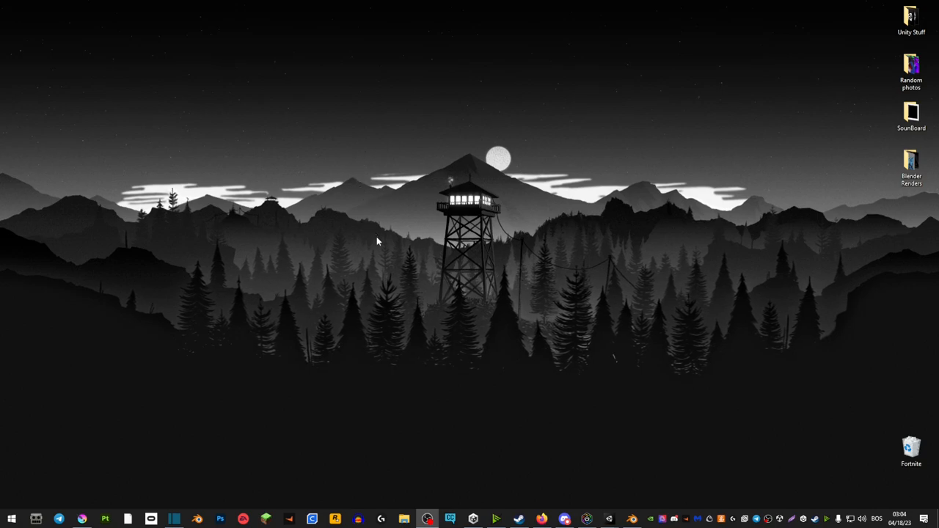
mouse_move(653, 137)
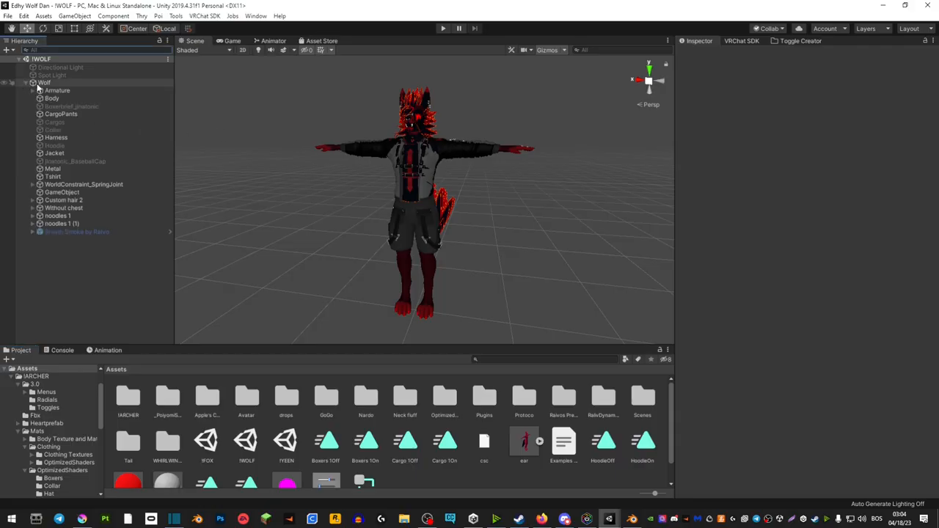
- Select the Wolf avatar's Body mesh and open the Assets > IARCHER > Fbx folder
click(52, 98)
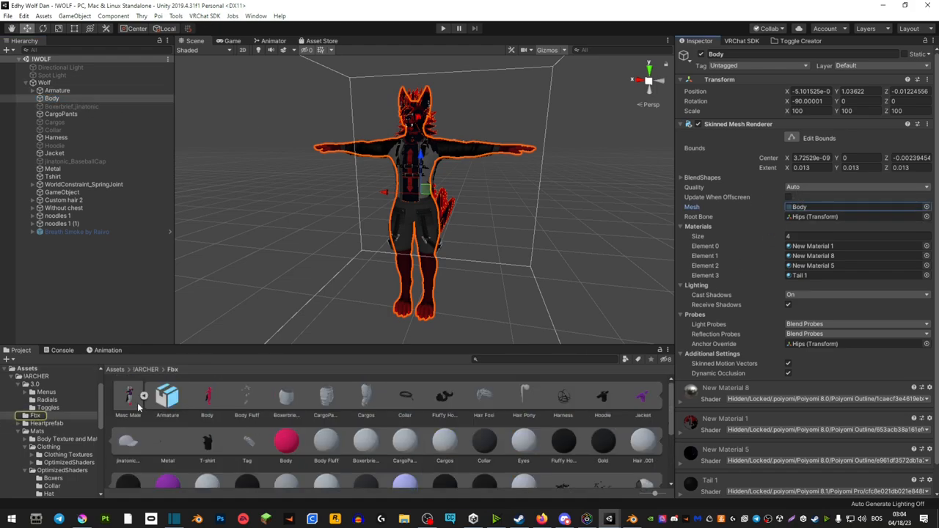
click(128, 396)
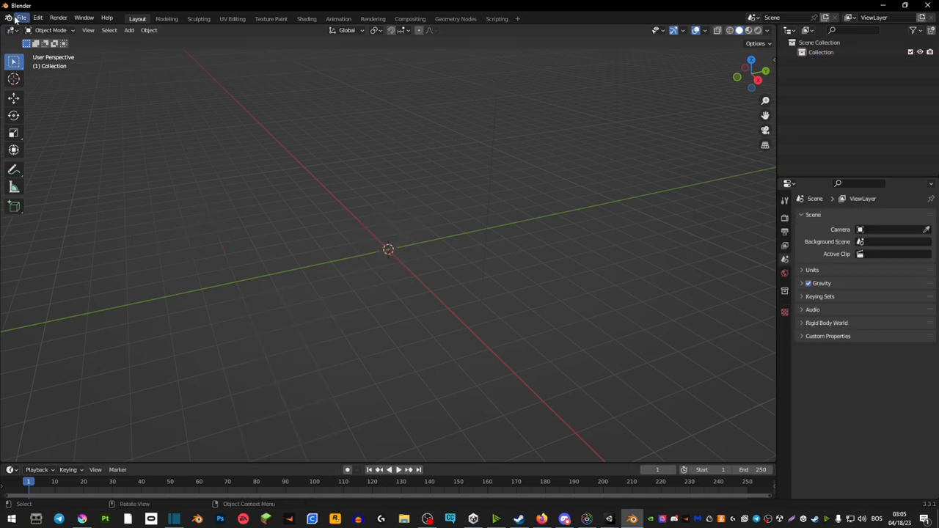
- Import the avatar FBX file from the Desktop through File > Import > FBX
click(21, 17)
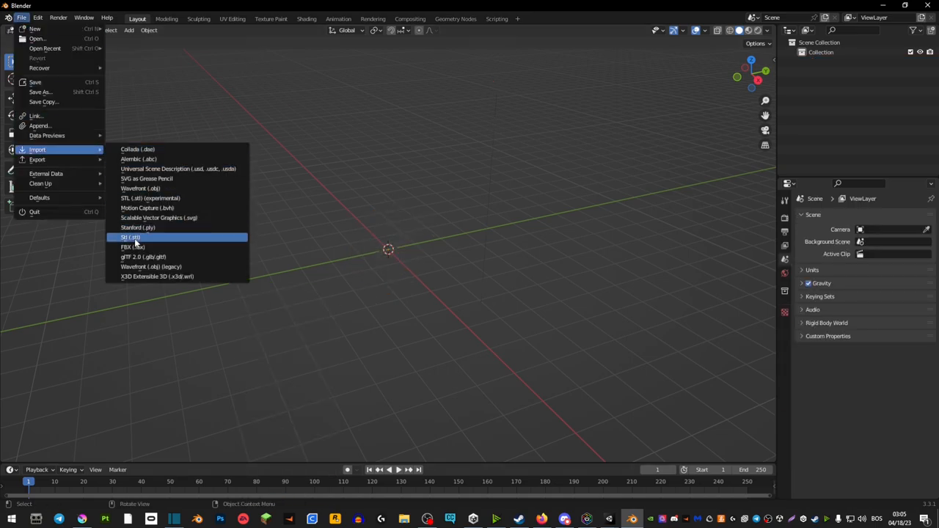
click(133, 246)
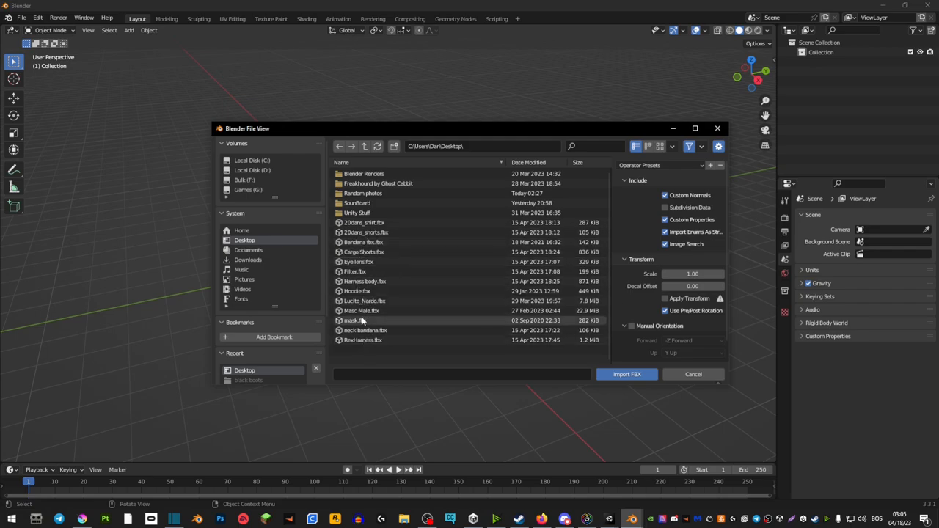
click(626, 374)
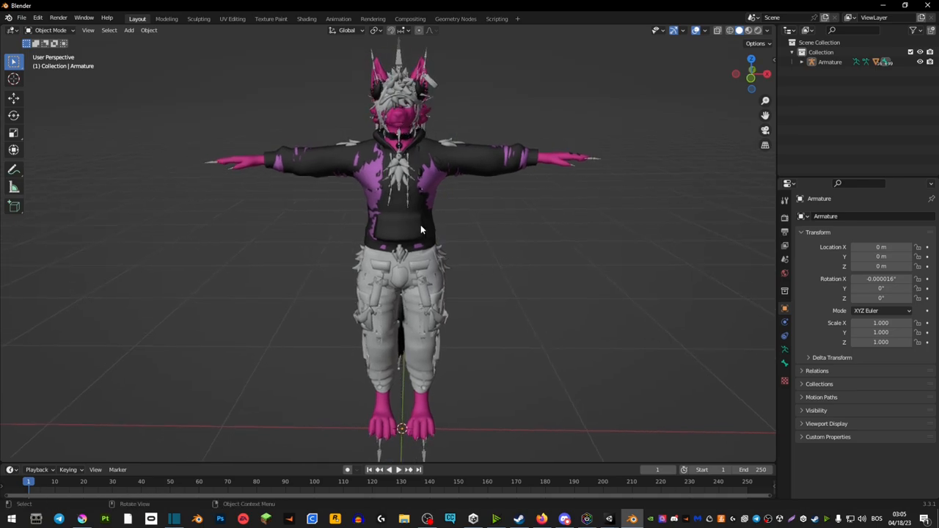
- Select in the viewport to begin isolating the cargo shorts from the avatar
click(565, 161)
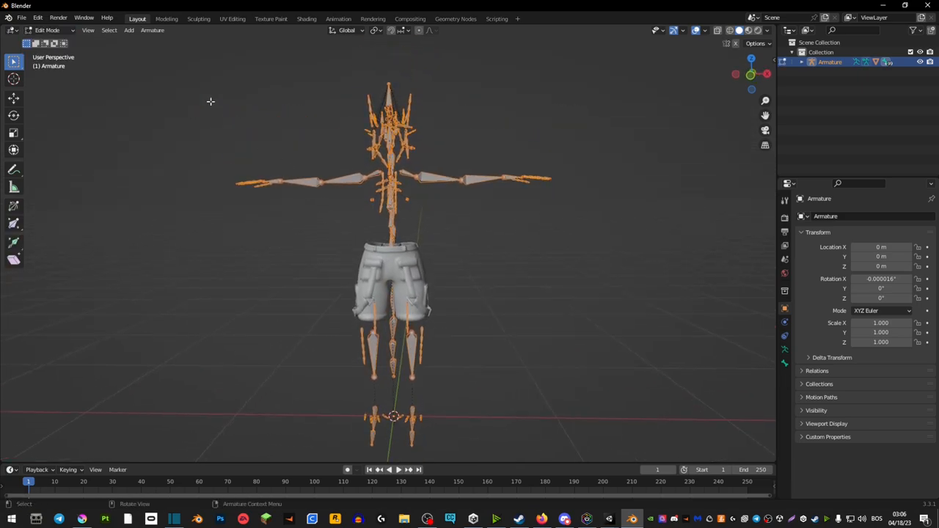
- Box-select the upper-body bones, then orbit to check the leg bones and waistband bone
drag(208, 78, 281, 101)
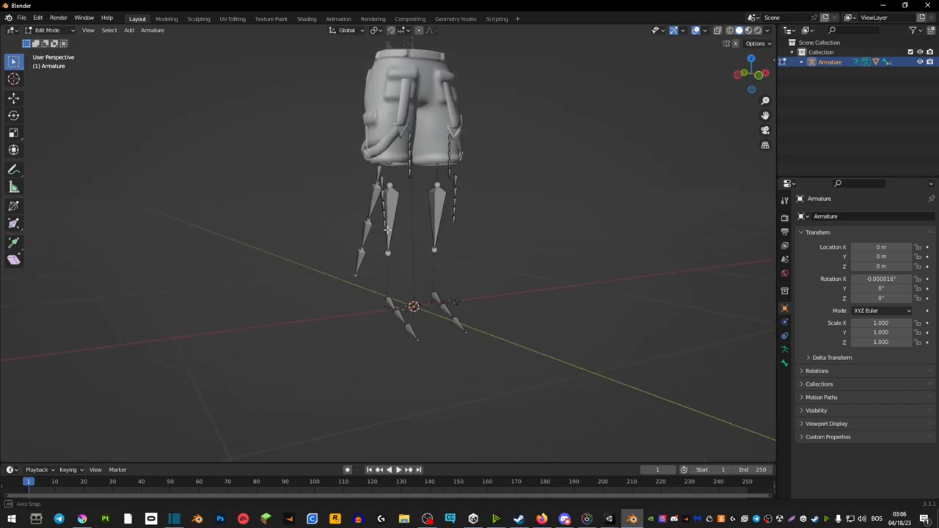
drag(411, 220, 330, 213)
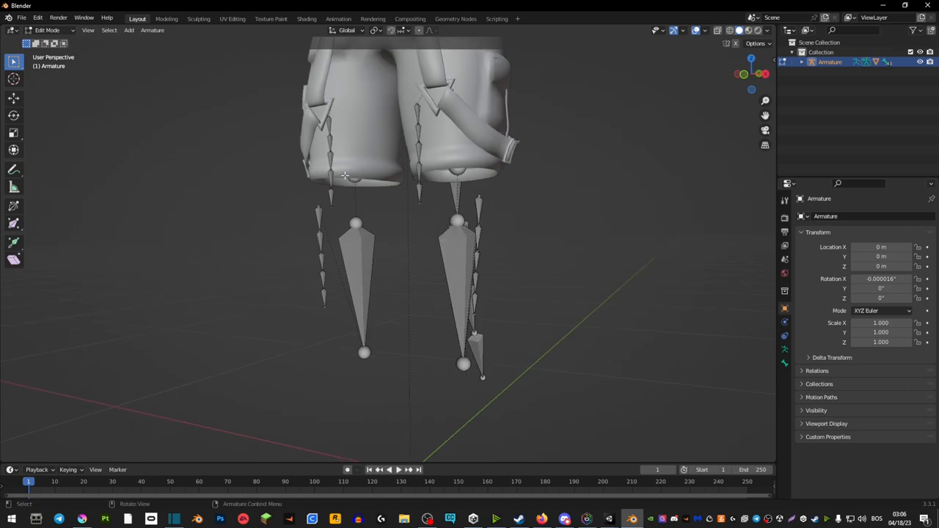
mouse_move(385, 233)
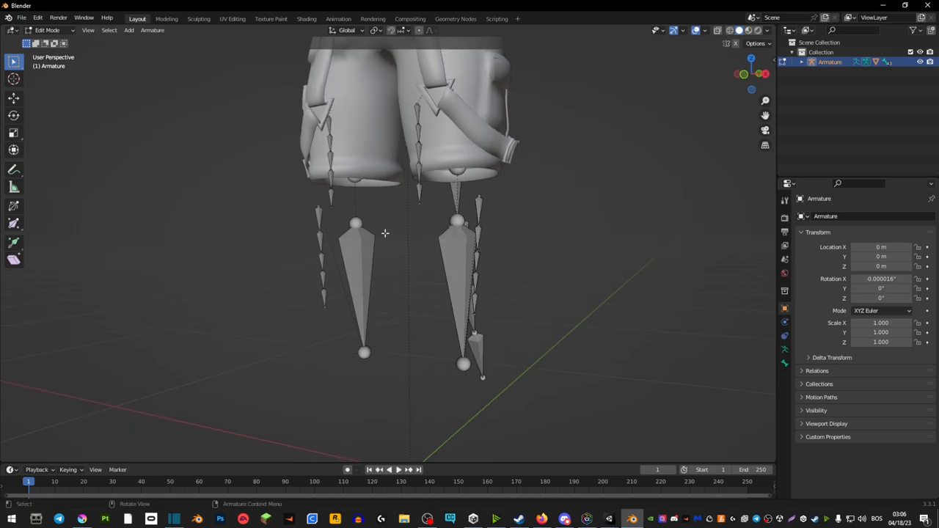
drag(385, 233, 323, 252)
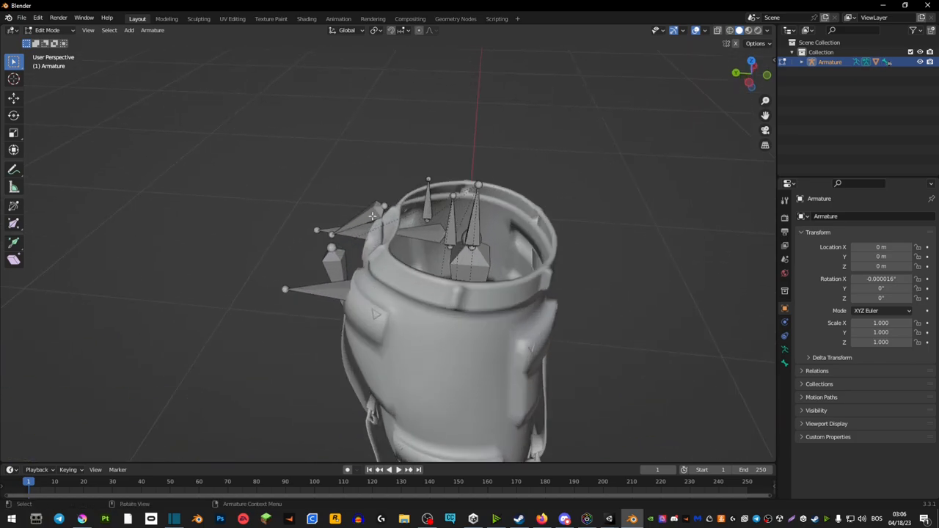
click(359, 220)
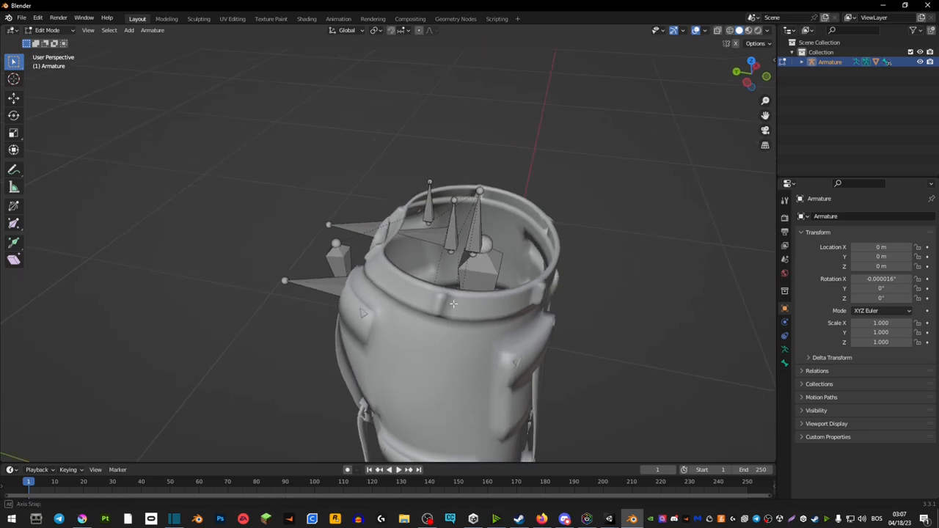
- Switch to Object Mode and export the shorts with their leg armature as FBX
click(46, 30)
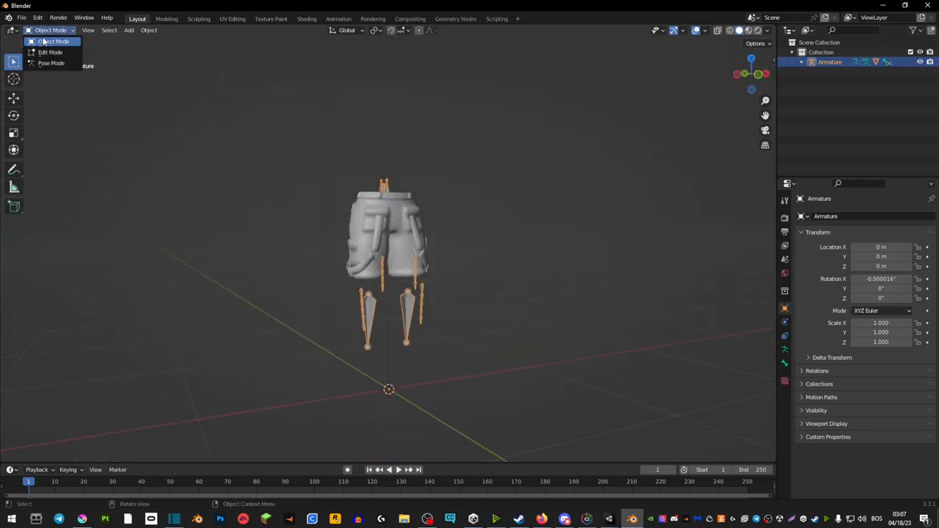
click(22, 17)
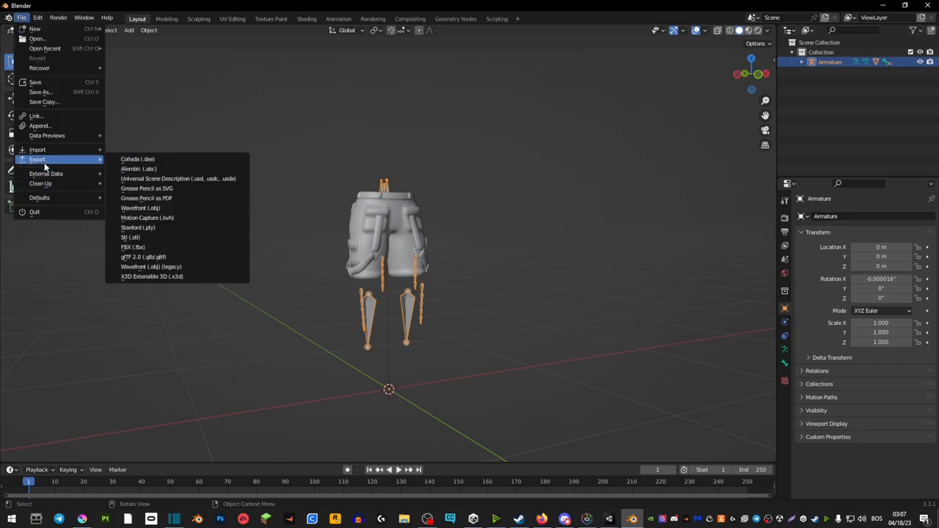
click(132, 248)
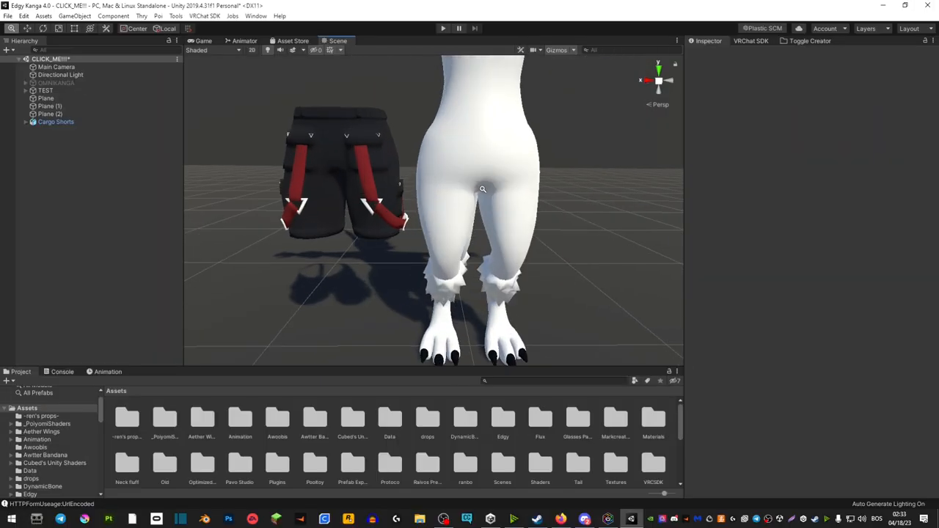
- Select Cargo Shorts and scale them to about 1.41 to fit the avatar's hips
click(56, 121)
text(0)
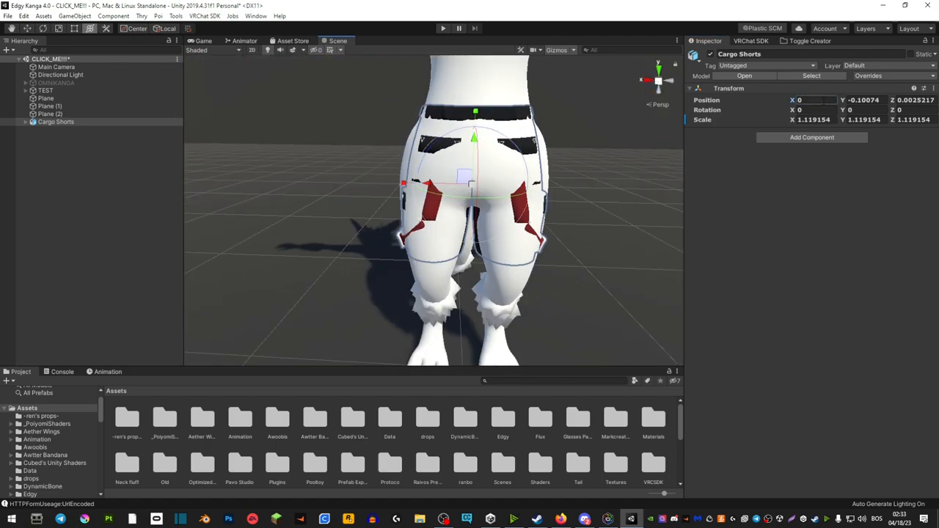
click(814, 100)
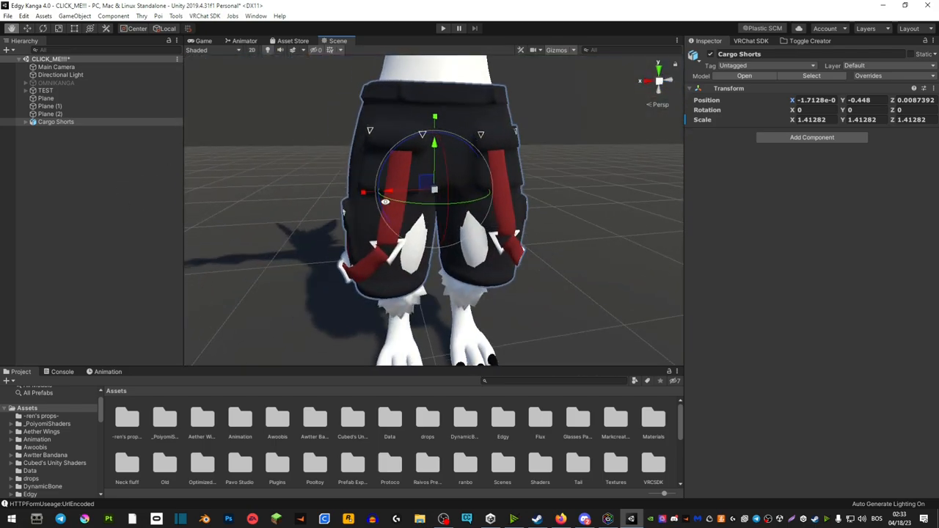
- Expand Cargo Shorts and its Armature in the Hierarchy, then reselect Cargo Shorts
click(25, 121)
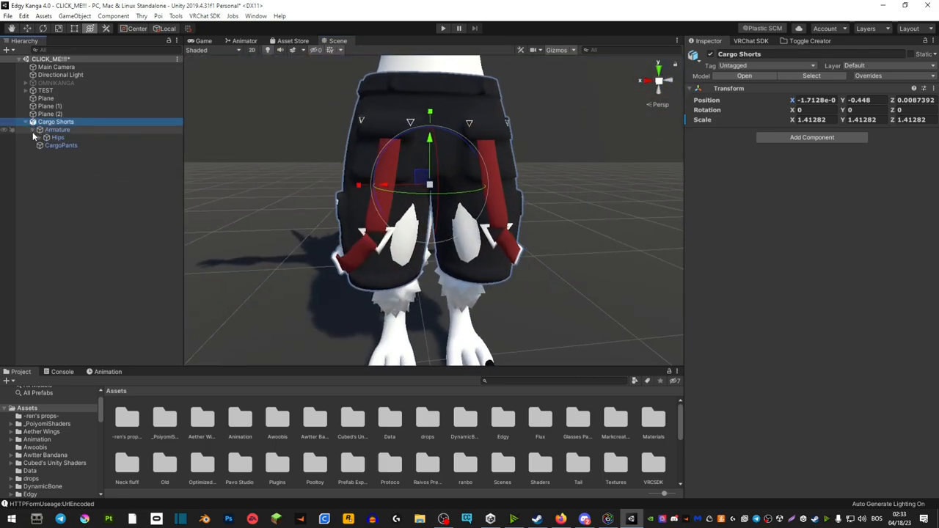
click(39, 137)
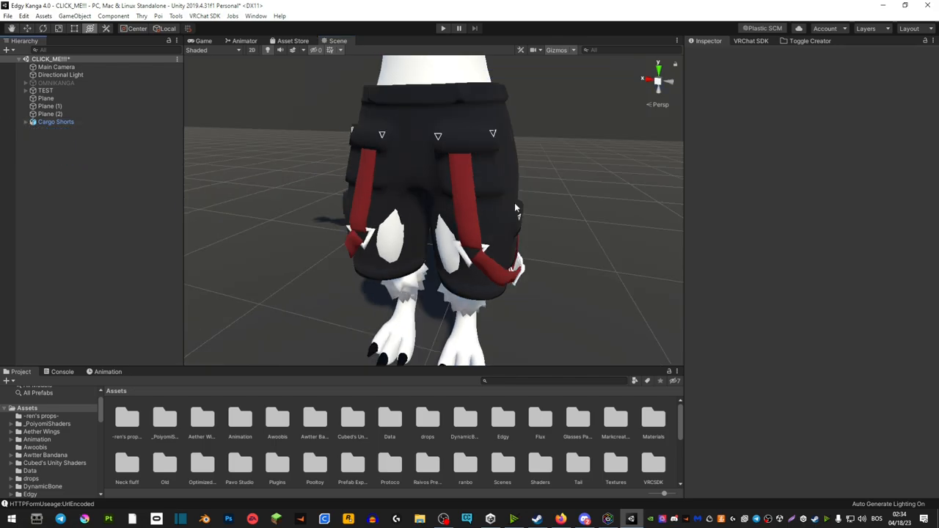
click(57, 122)
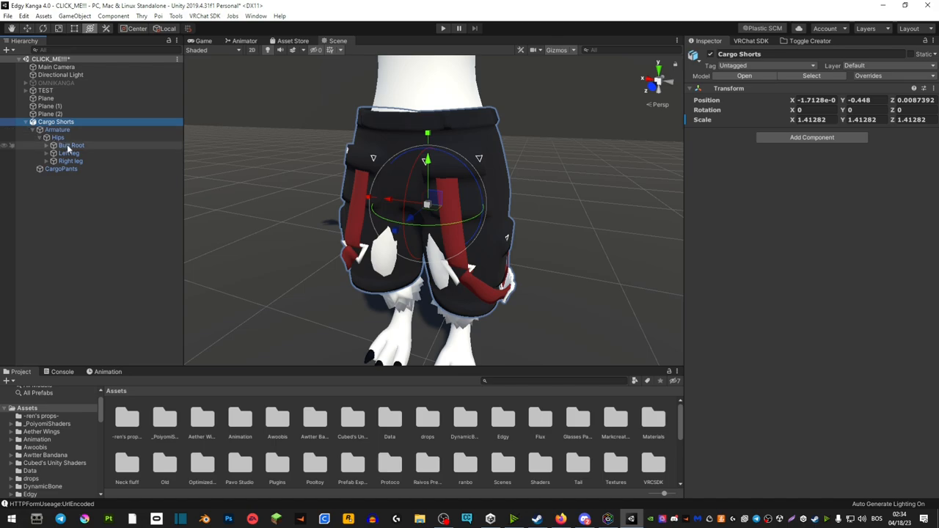
- Expand Butt Root and the leg bones down to the knees, and select Left leg
click(46, 145)
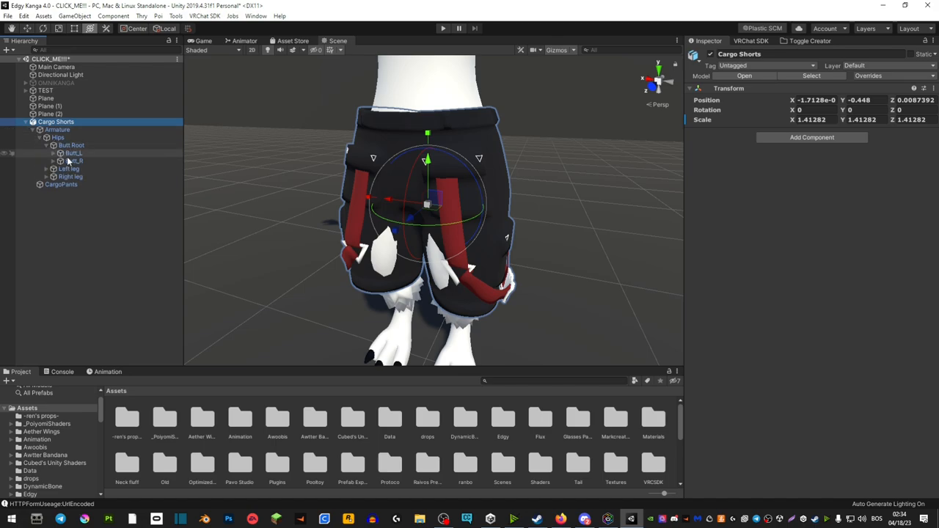
click(51, 176)
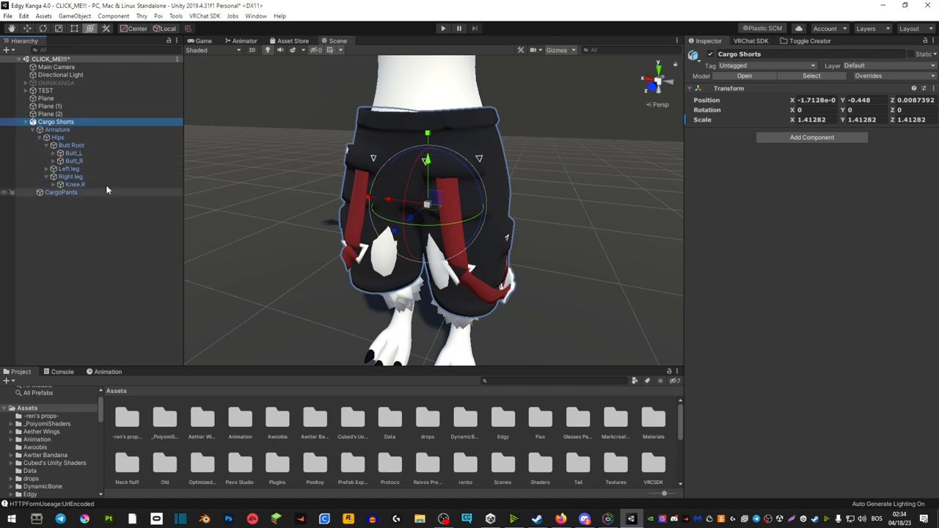
click(25, 122)
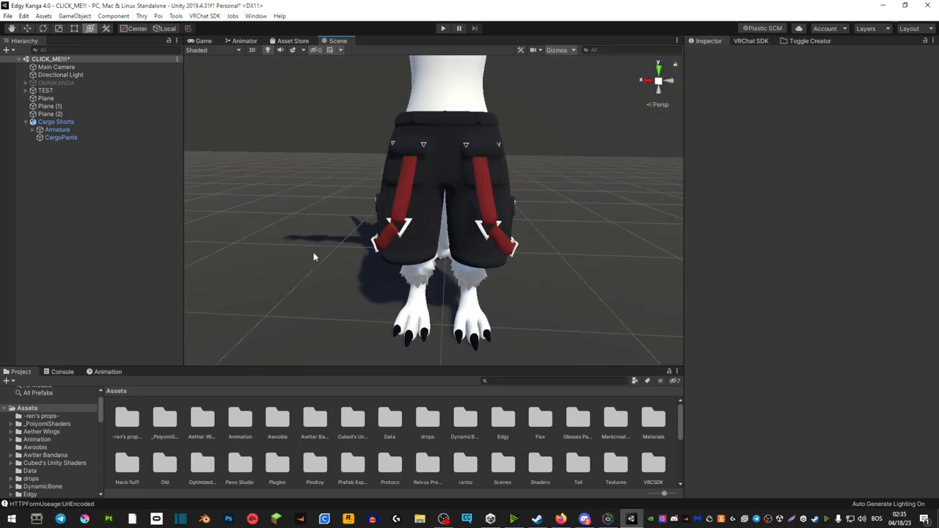
mouse_move(408, 185)
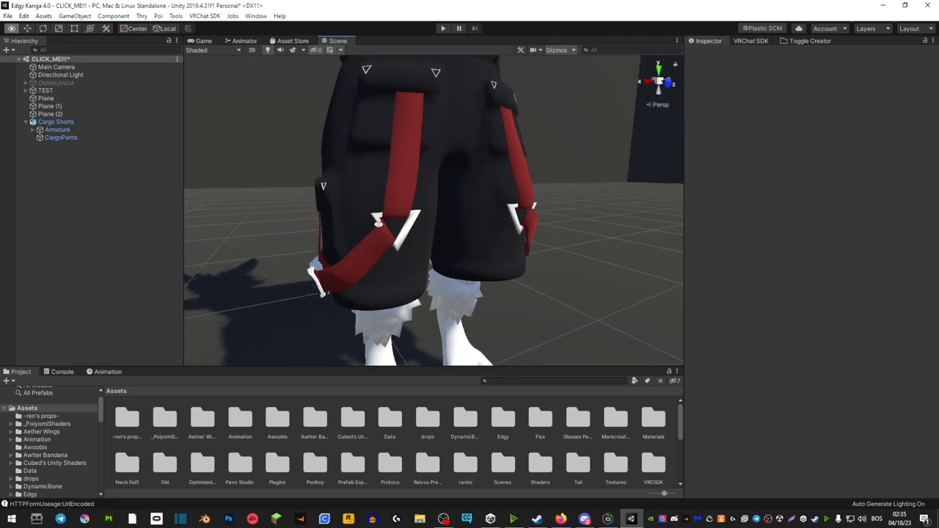
click(41, 129)
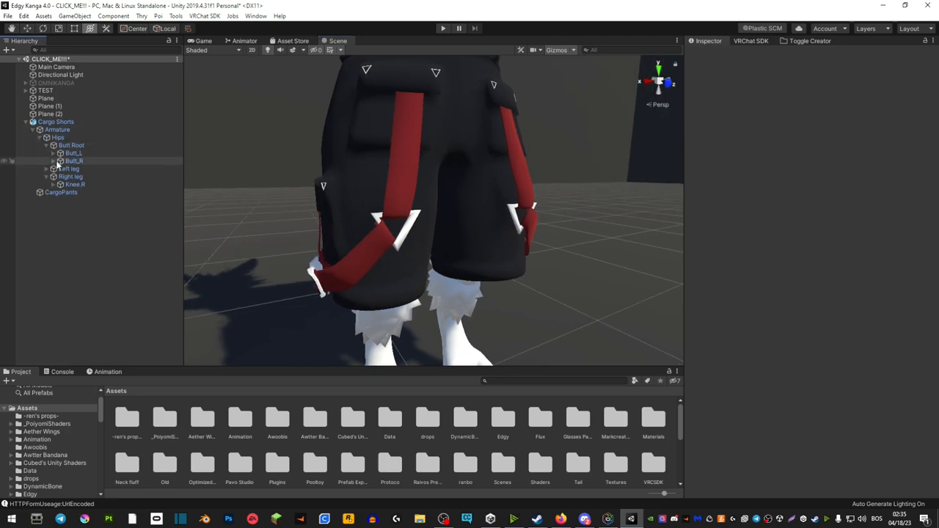
click(69, 169)
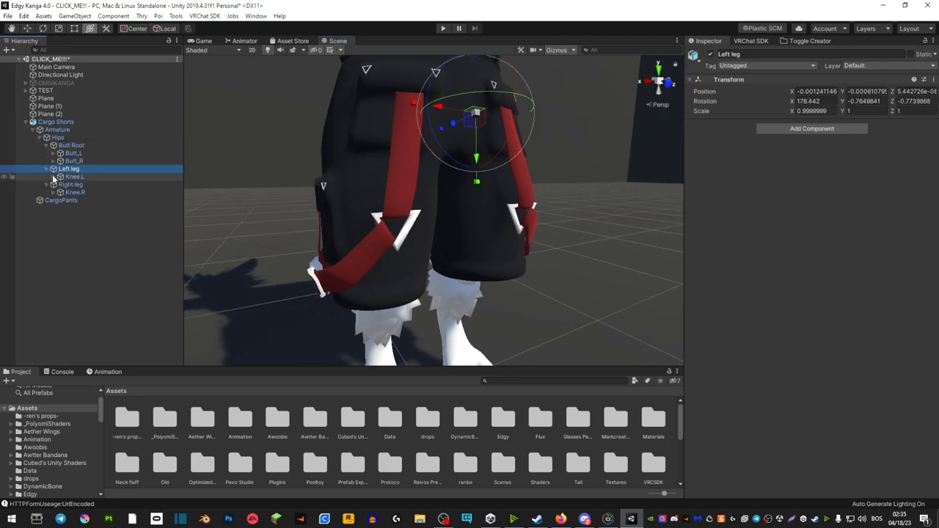